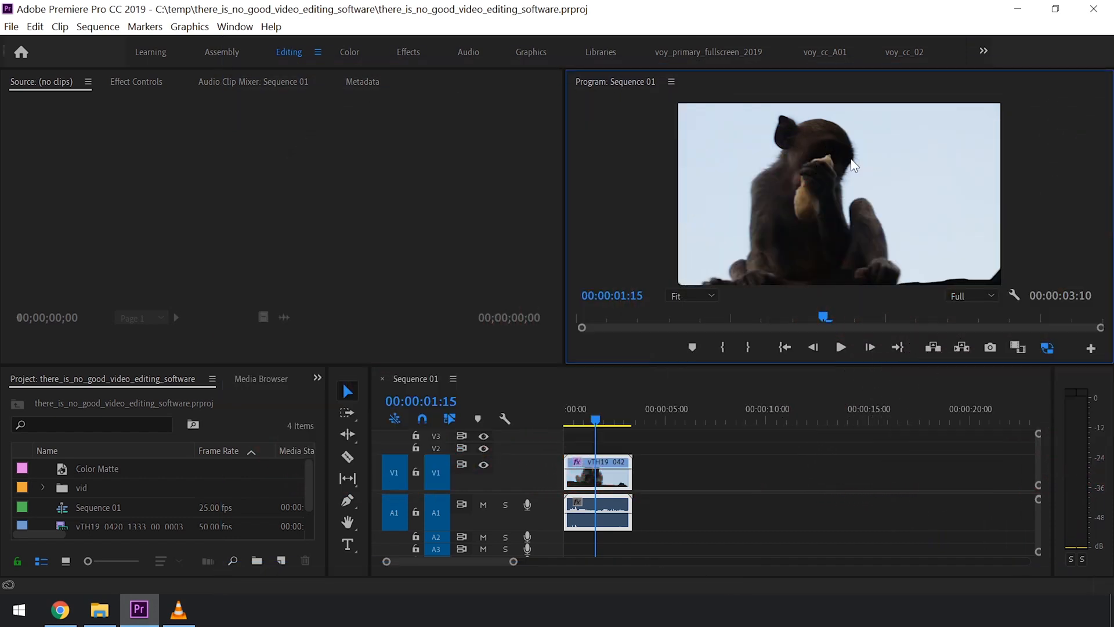
mouse_move(700, 245)
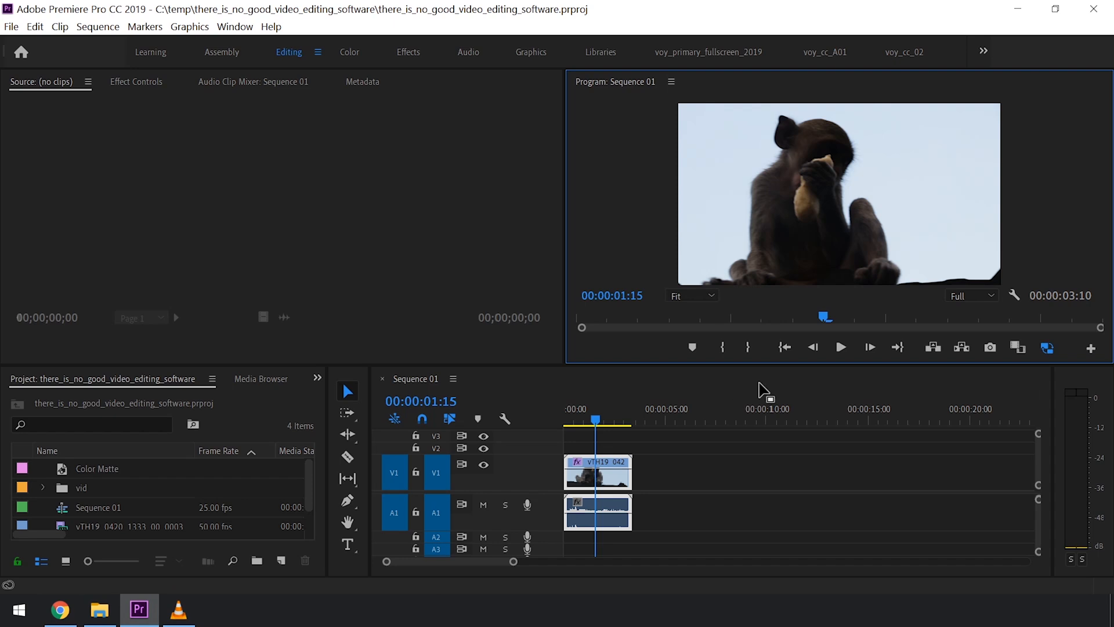
mouse_move(928, 132)
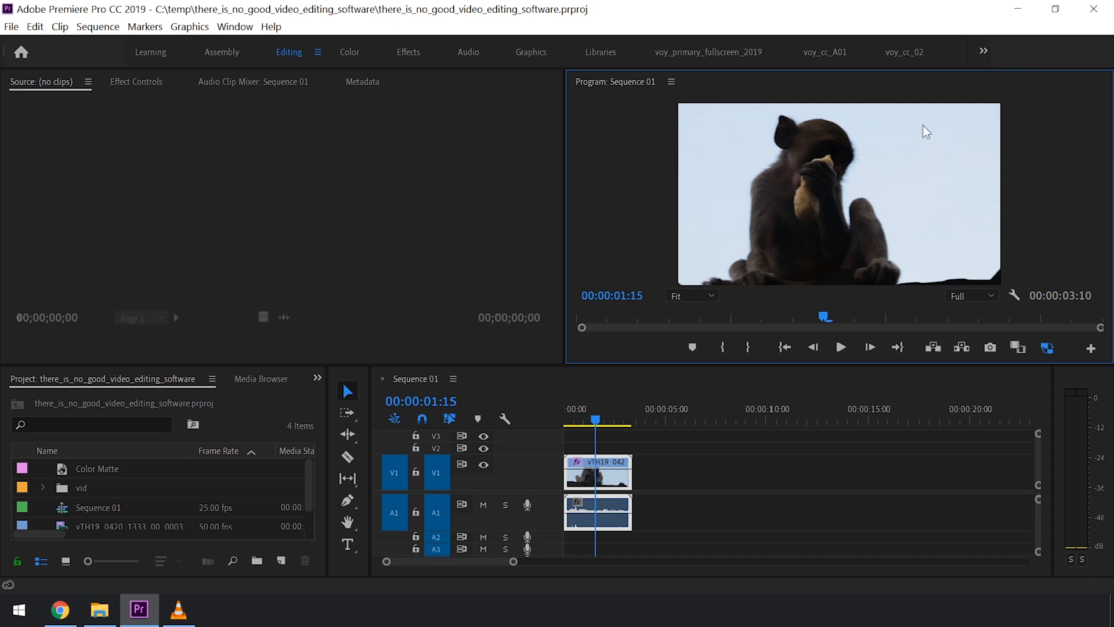
mouse_move(566, 226)
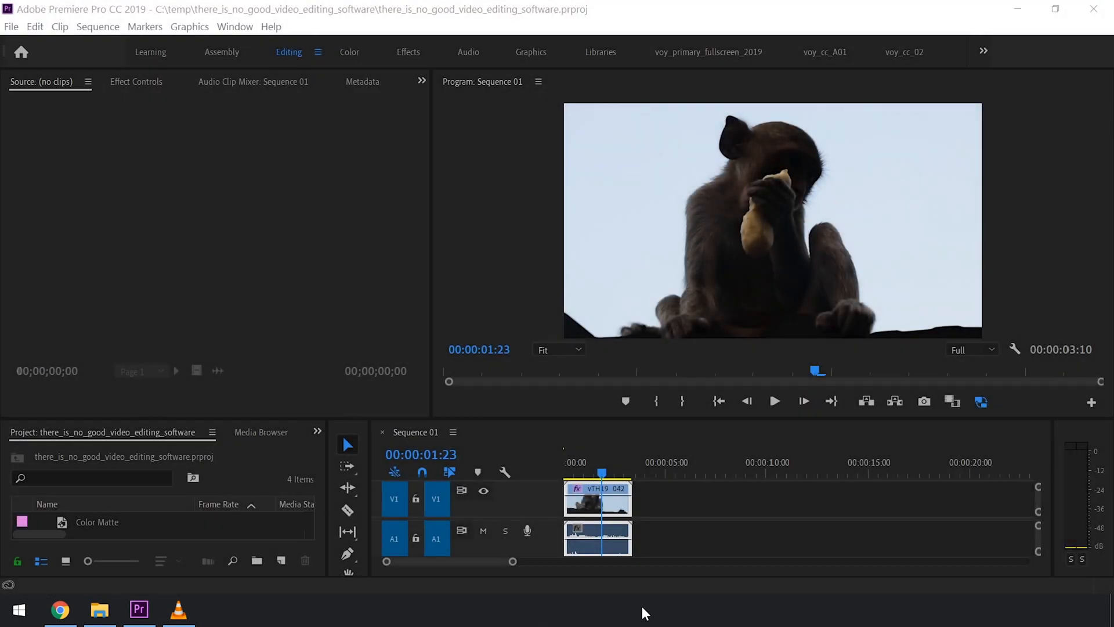
mouse_move(628, 613)
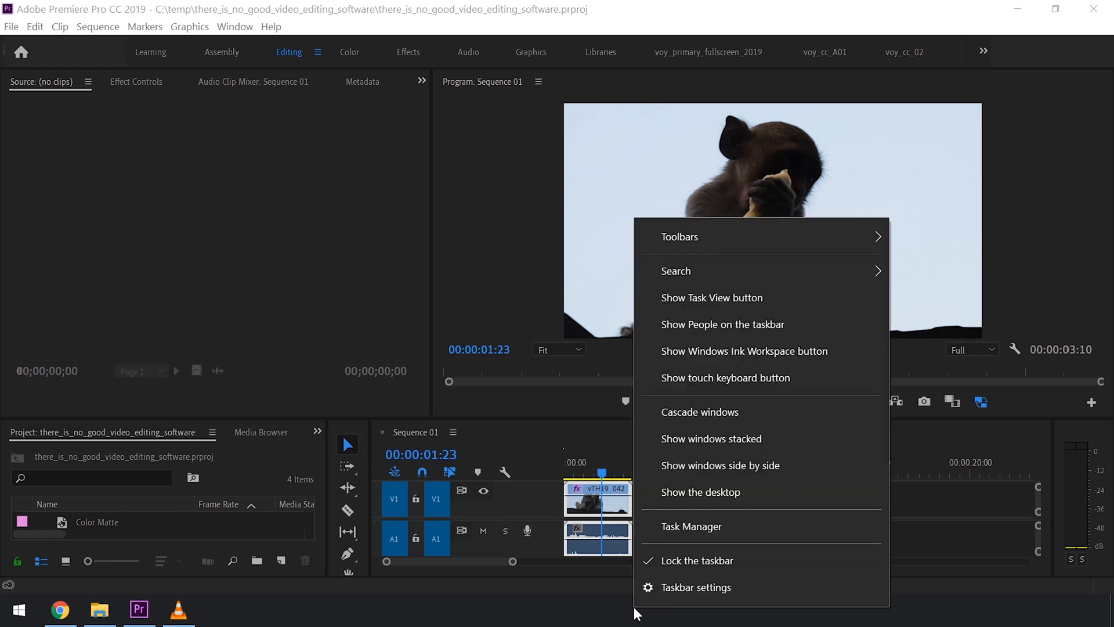
mouse_move(697, 587)
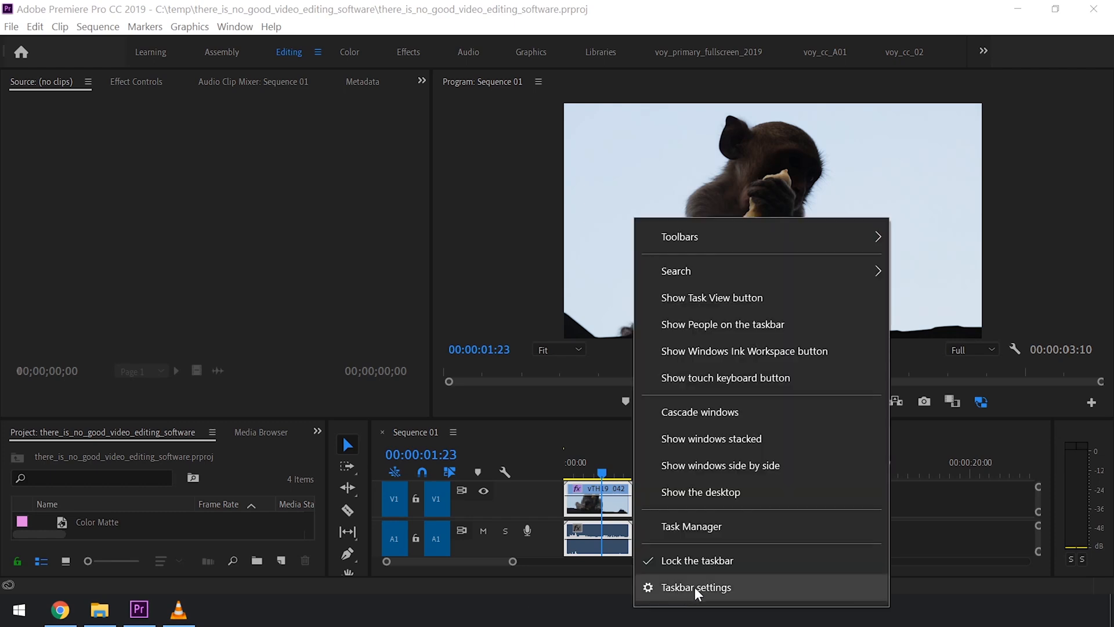
Step: Turn on 'Automatically hide the taskbar in desktop mode' in Taskbar settings
click(696, 587)
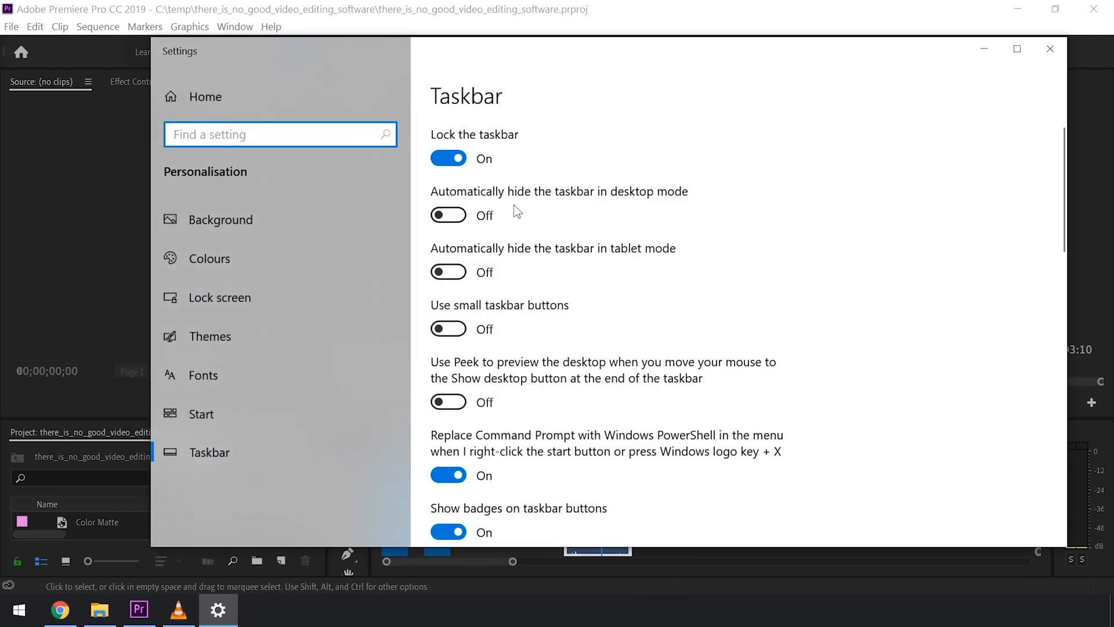
mouse_move(680, 203)
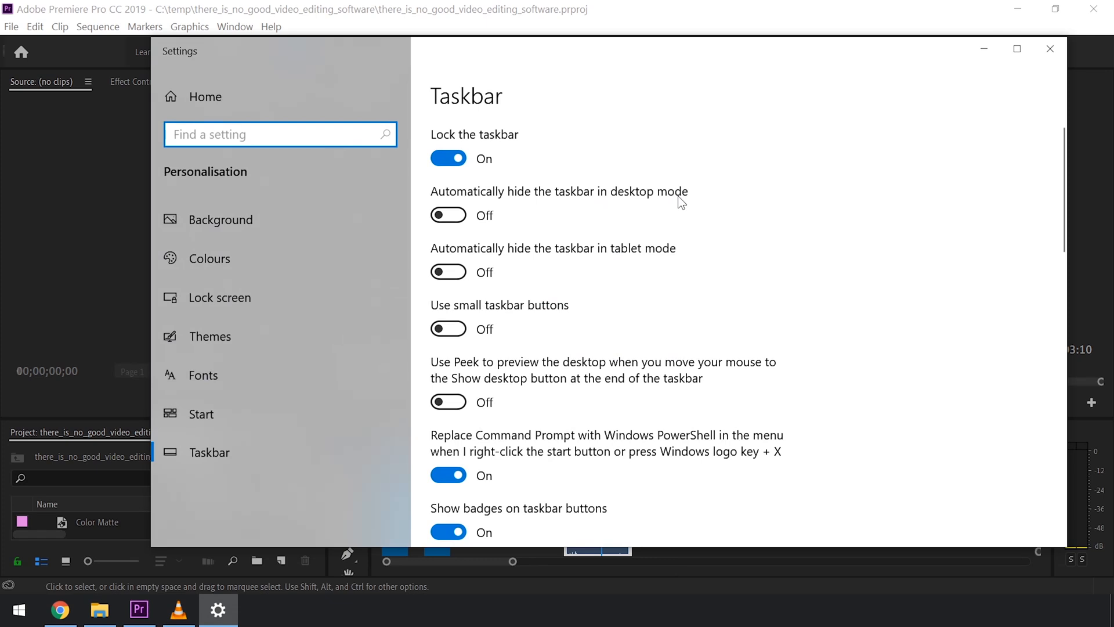
click(449, 215)
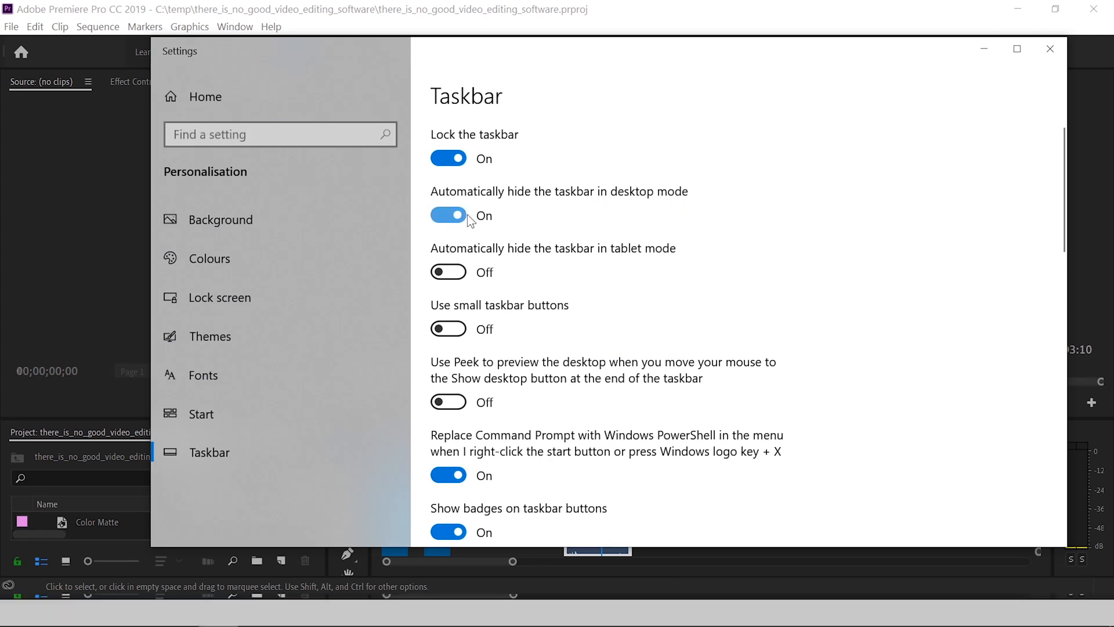
click(449, 215)
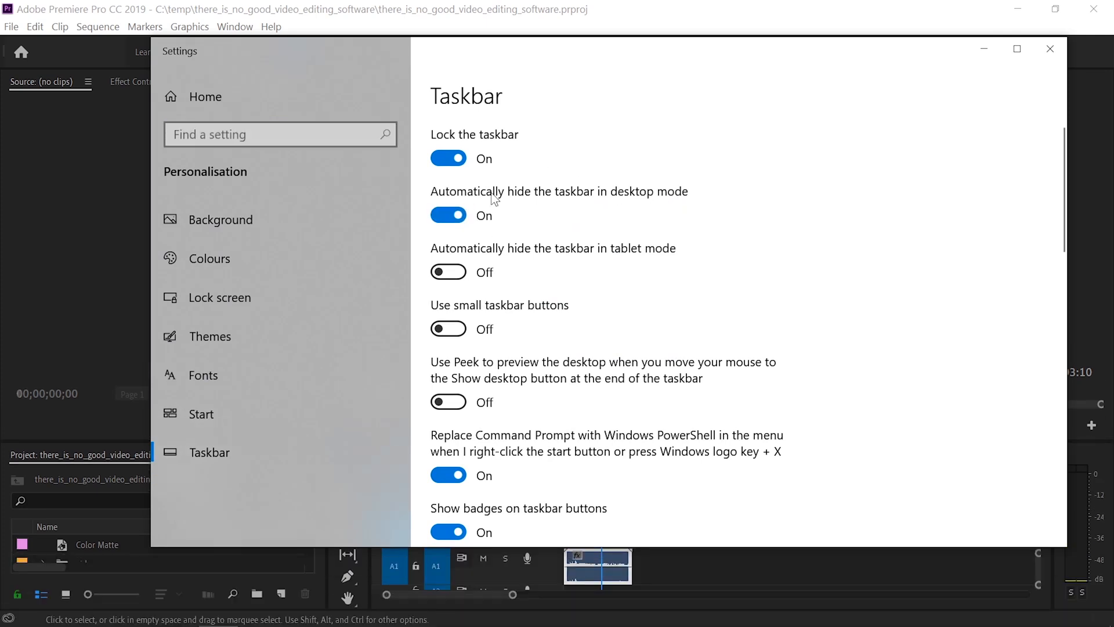
click(1051, 49)
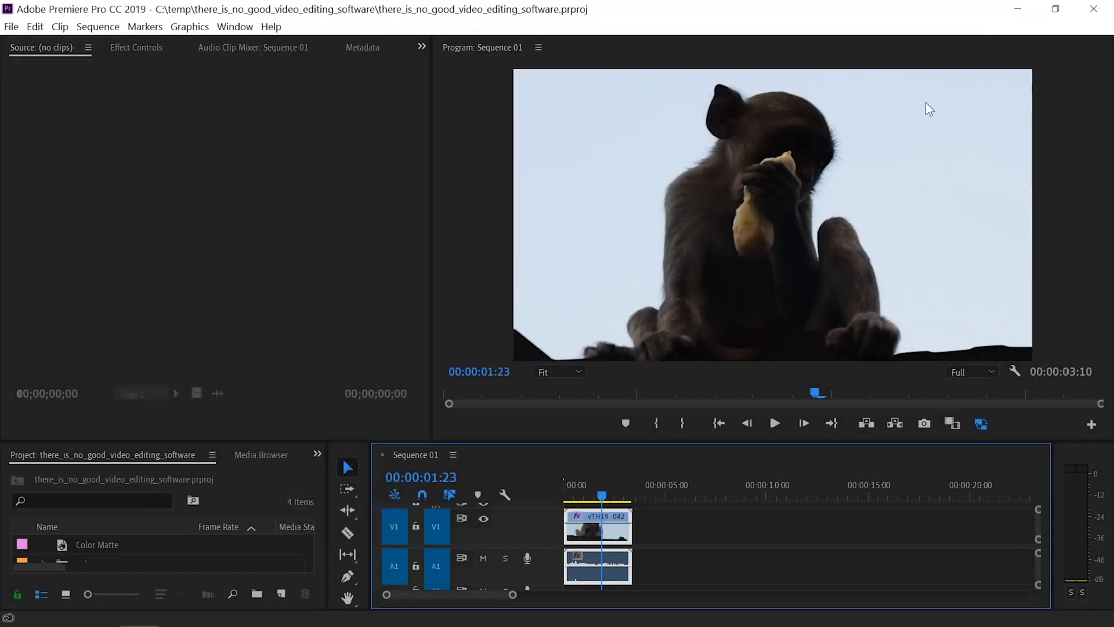
Step: Undock the Program Monitor panel into a floating window
click(538, 48)
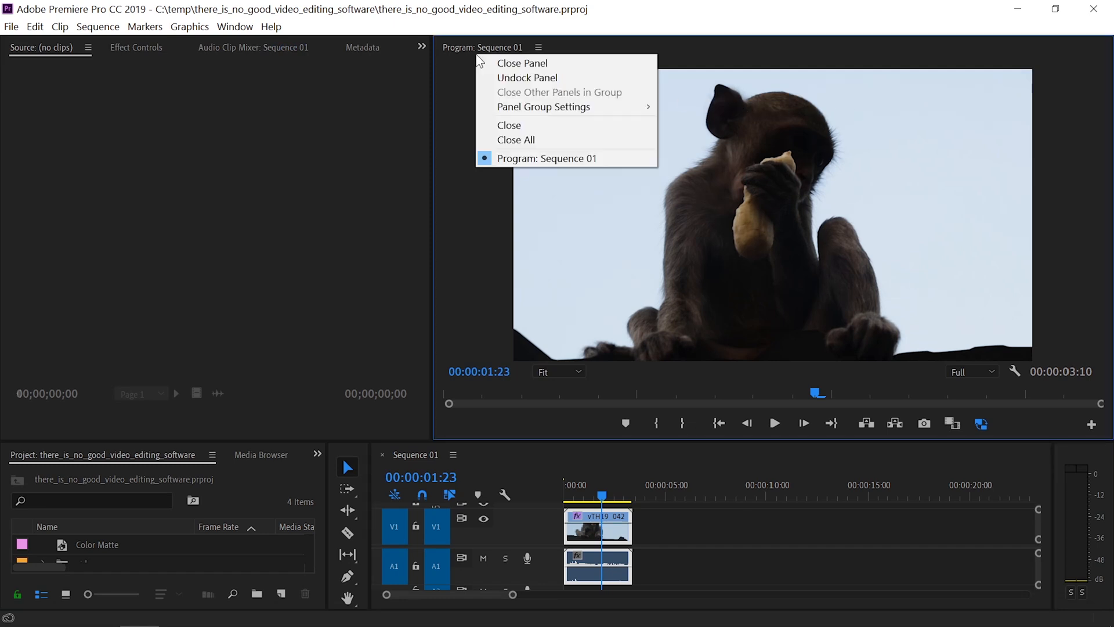
click(528, 77)
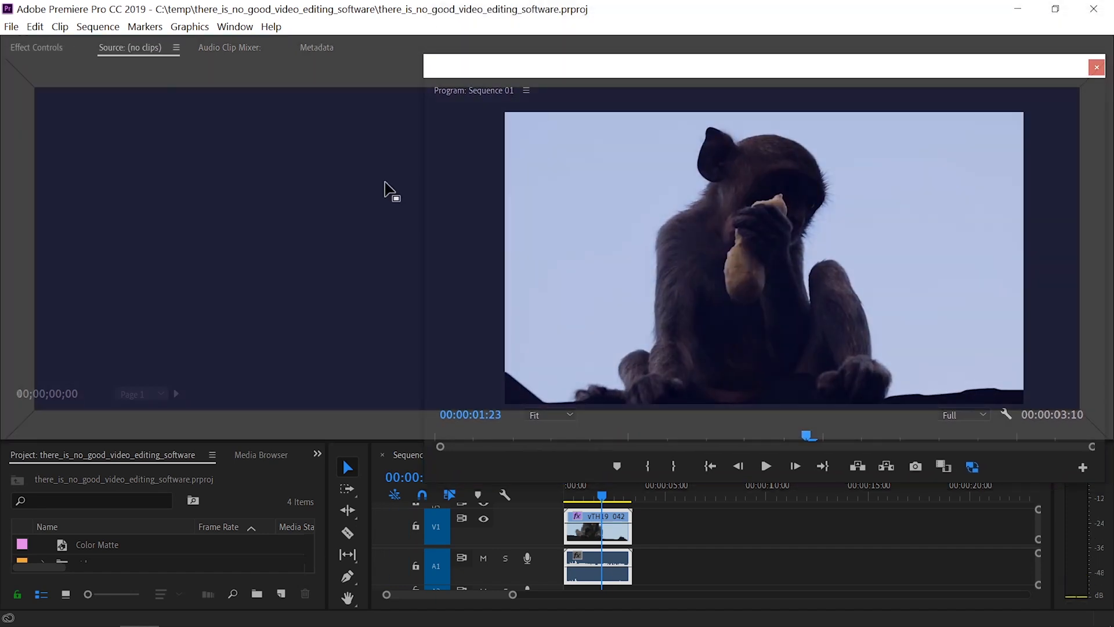
Step: Dock the remaining panels into the floating Program Monitor window
click(228, 47)
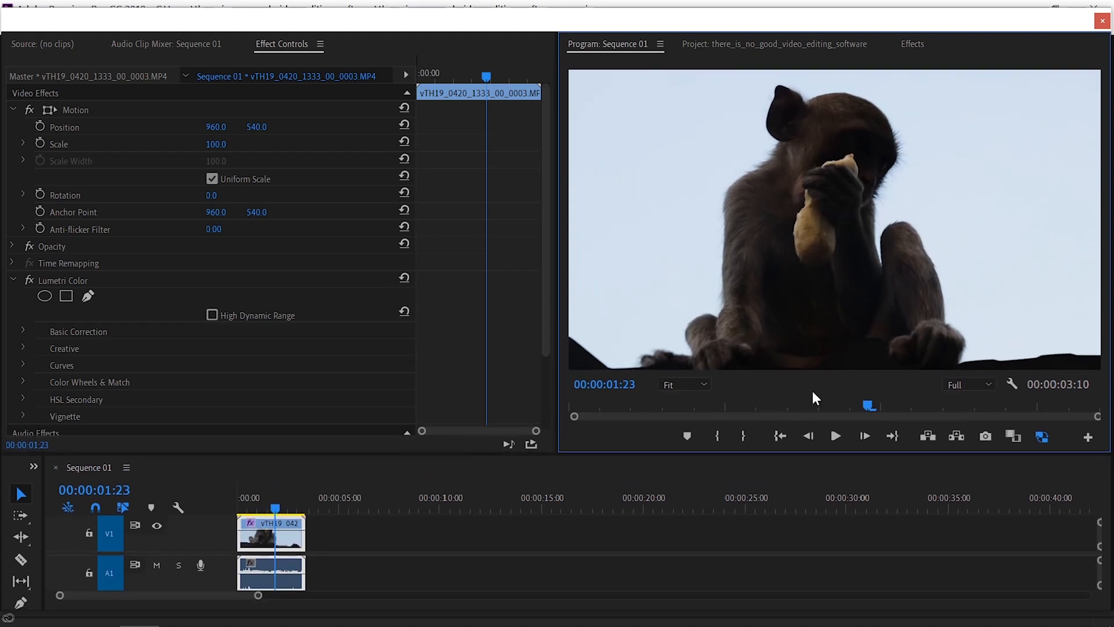
mouse_move(862, 395)
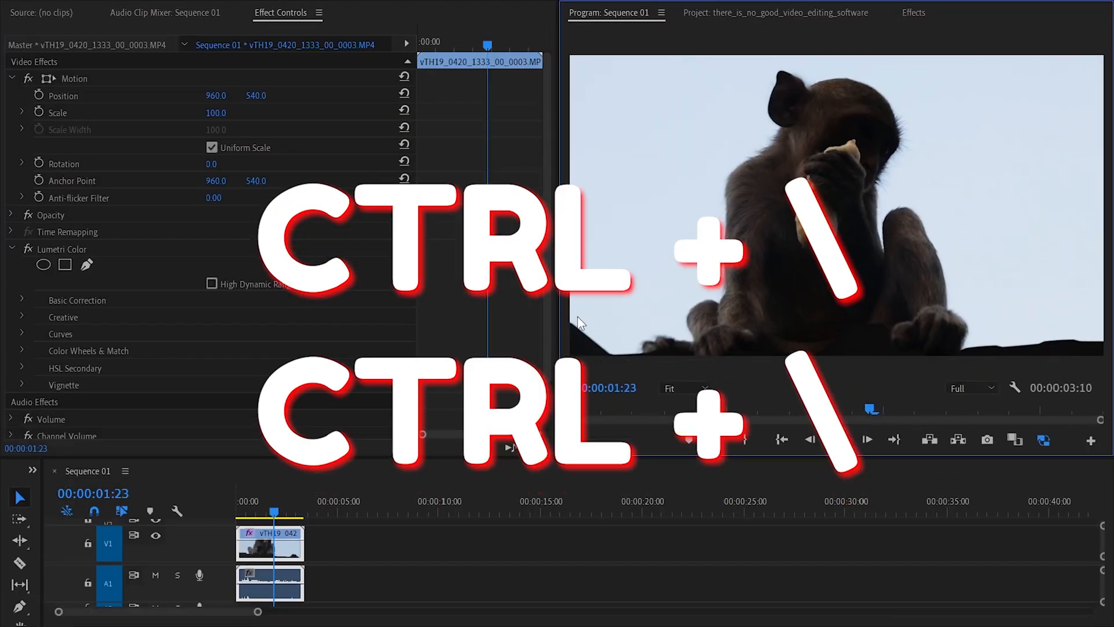
Step: Make the floating panel window fullscreen without a title bar using Ctrl+\
key(ctrl+\)
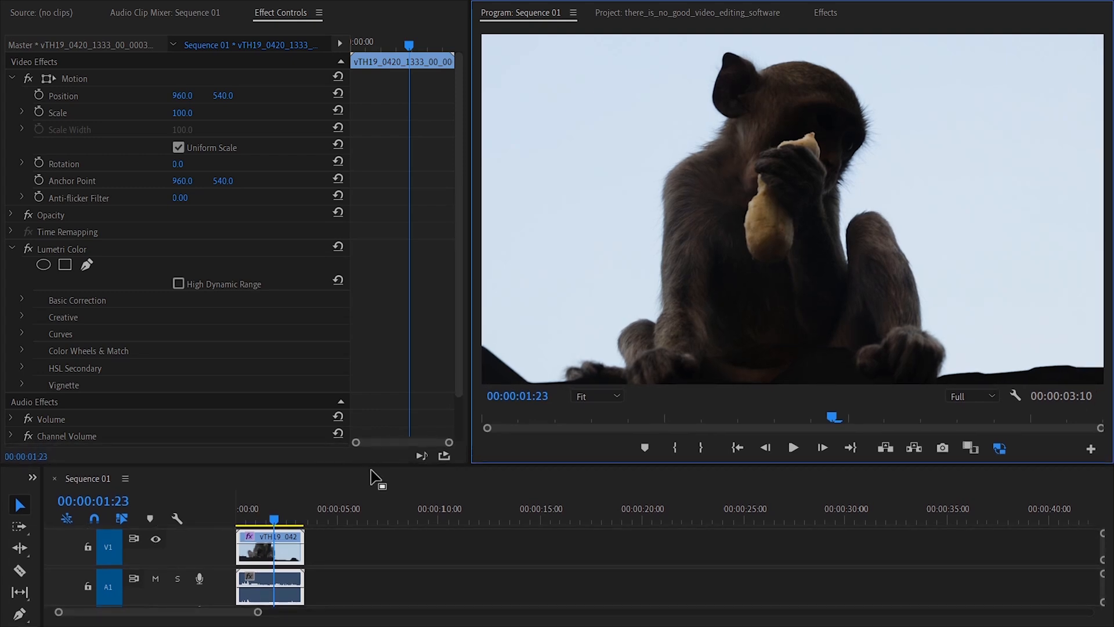
mouse_move(832, 298)
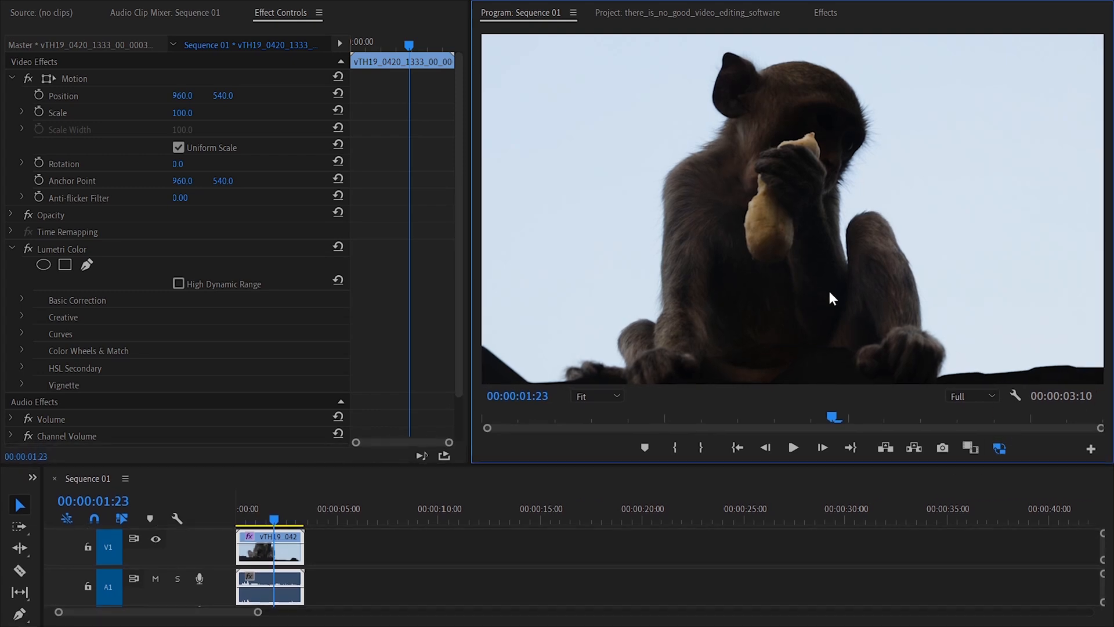
mouse_move(830, 347)
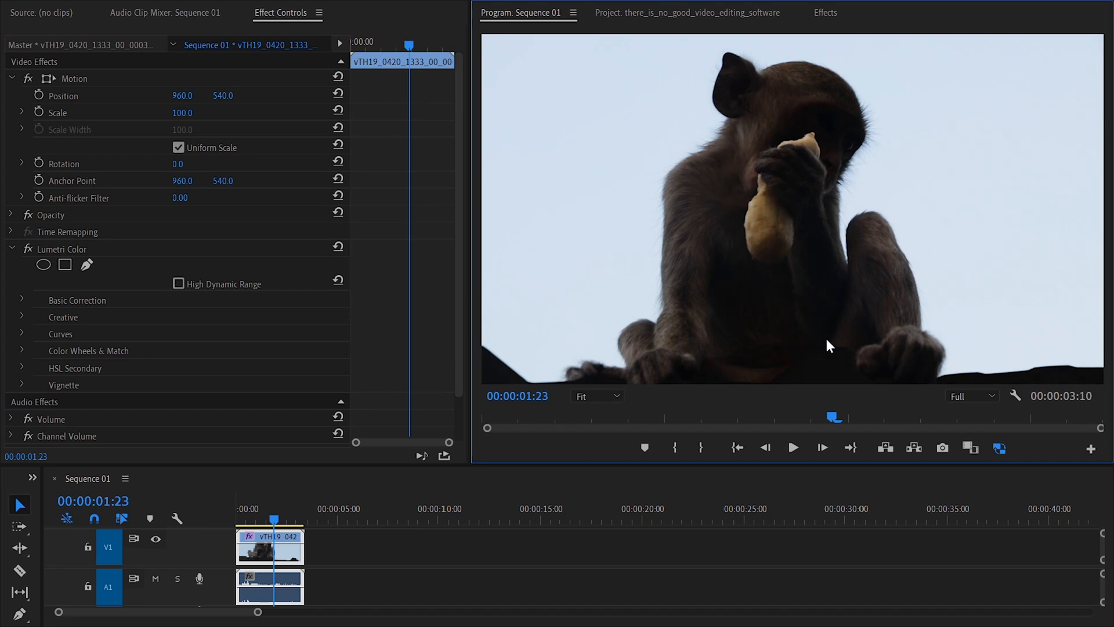
mouse_move(1016, 450)
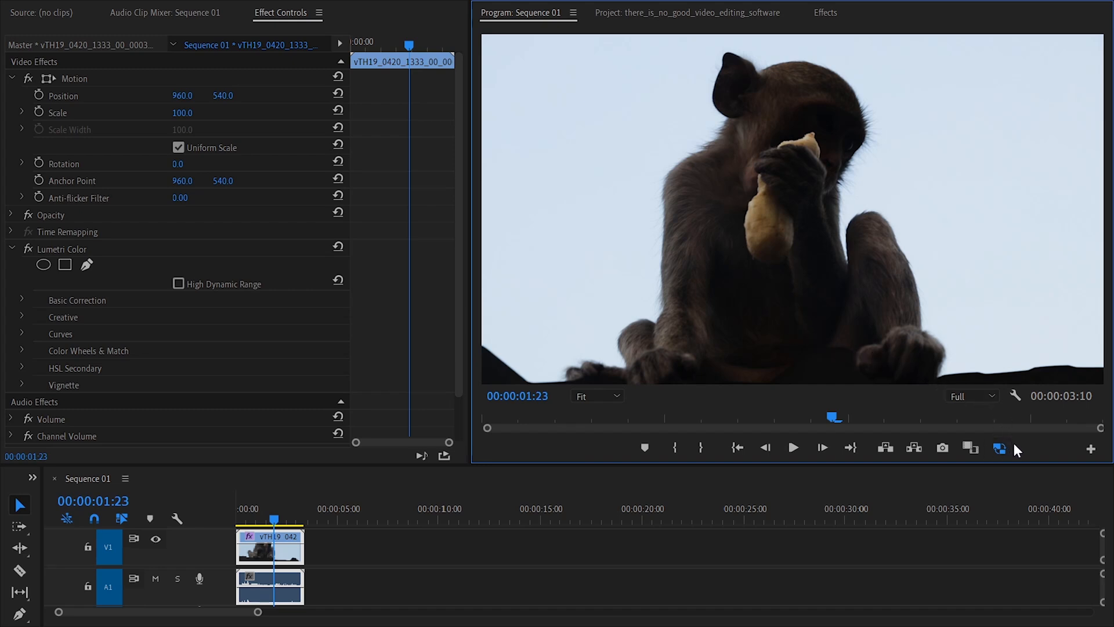
mouse_move(914, 447)
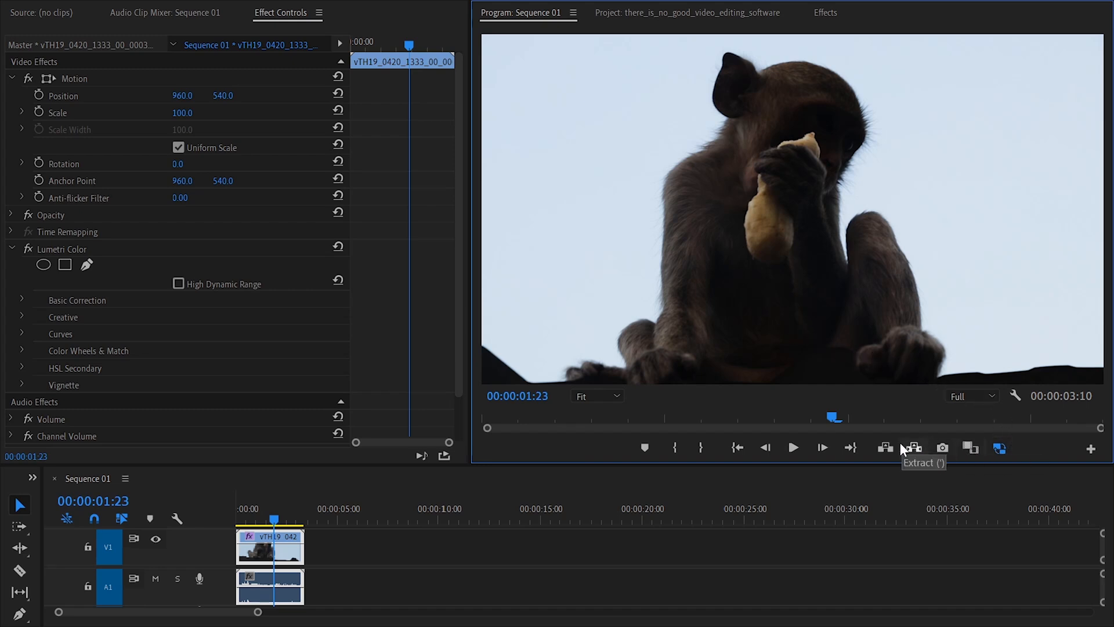
mouse_move(645, 449)
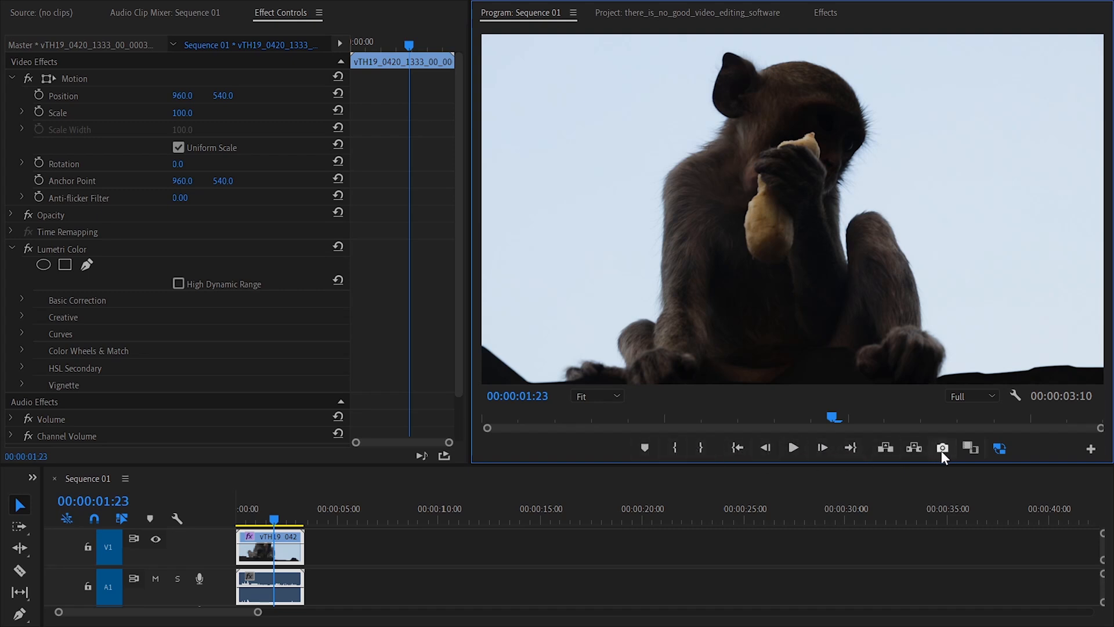
mouse_move(1026, 453)
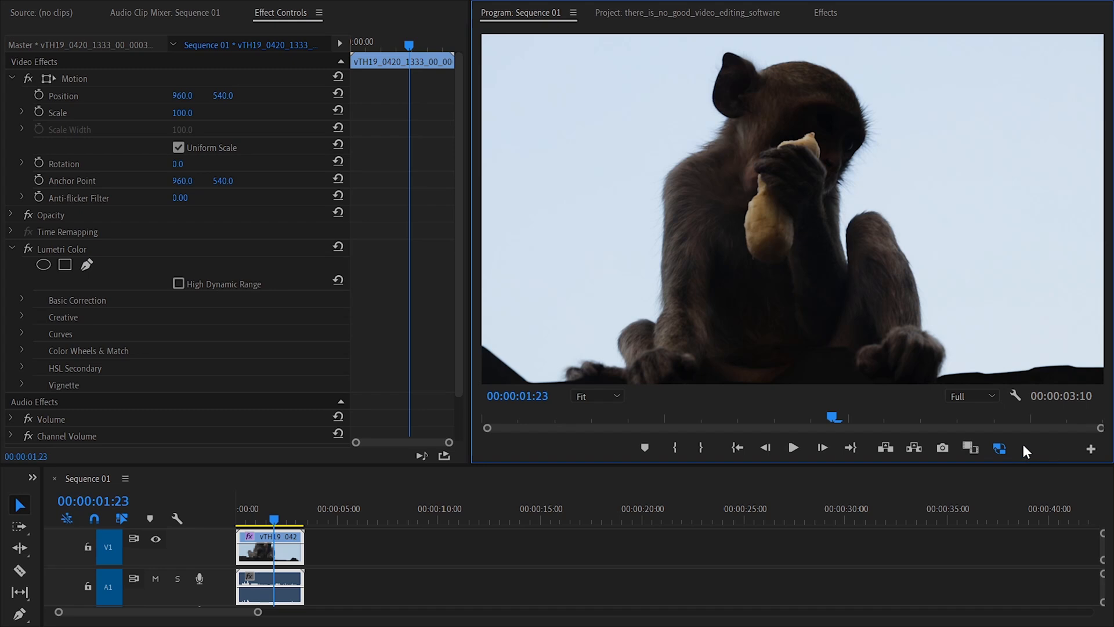
mouse_move(1016, 396)
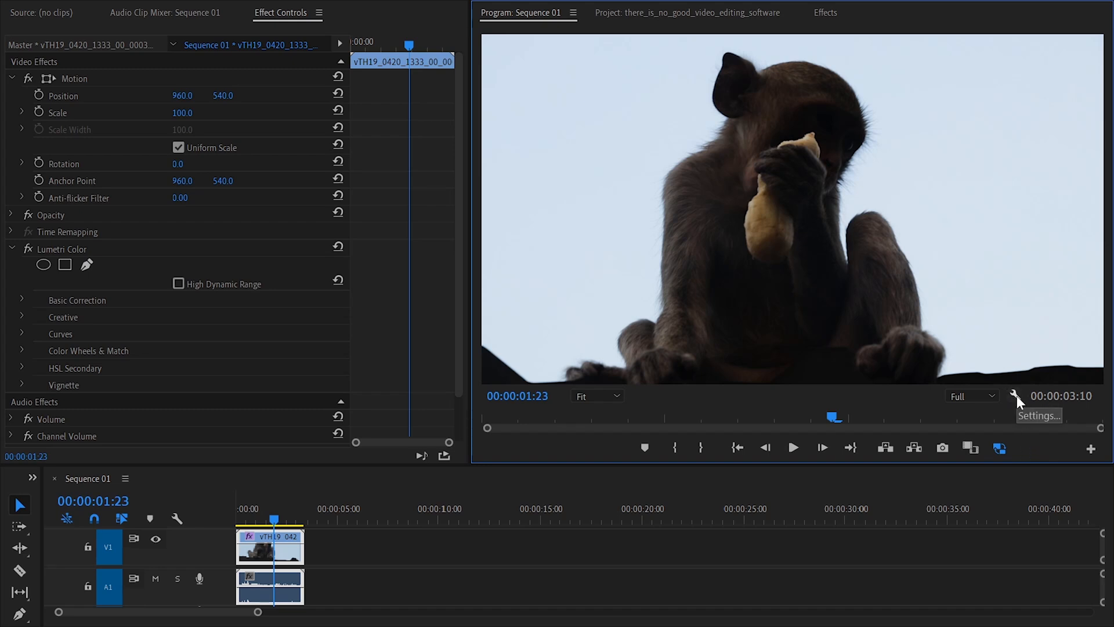
Step: Uncheck Show Transport Controls in the Program Monitor settings and adjust the panel divider
click(1017, 396)
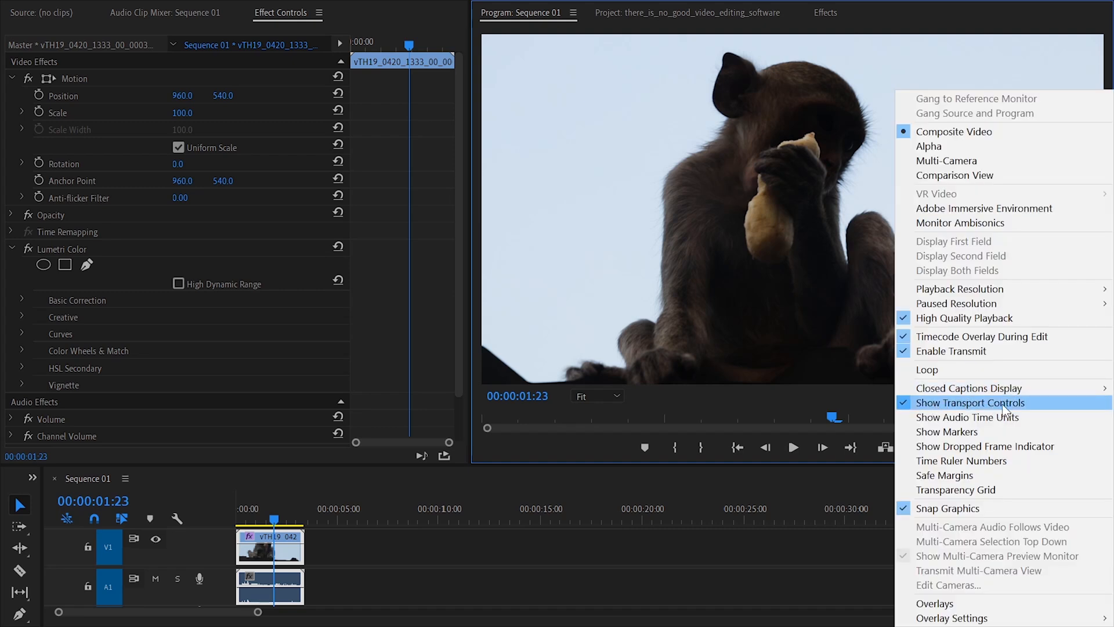
click(971, 403)
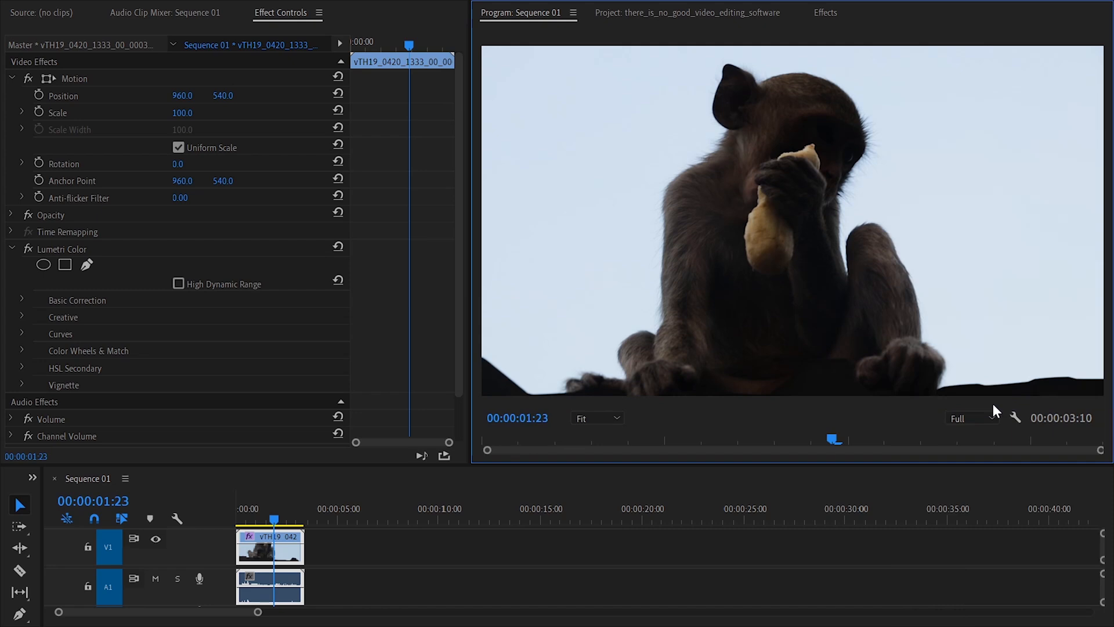
mouse_move(474, 354)
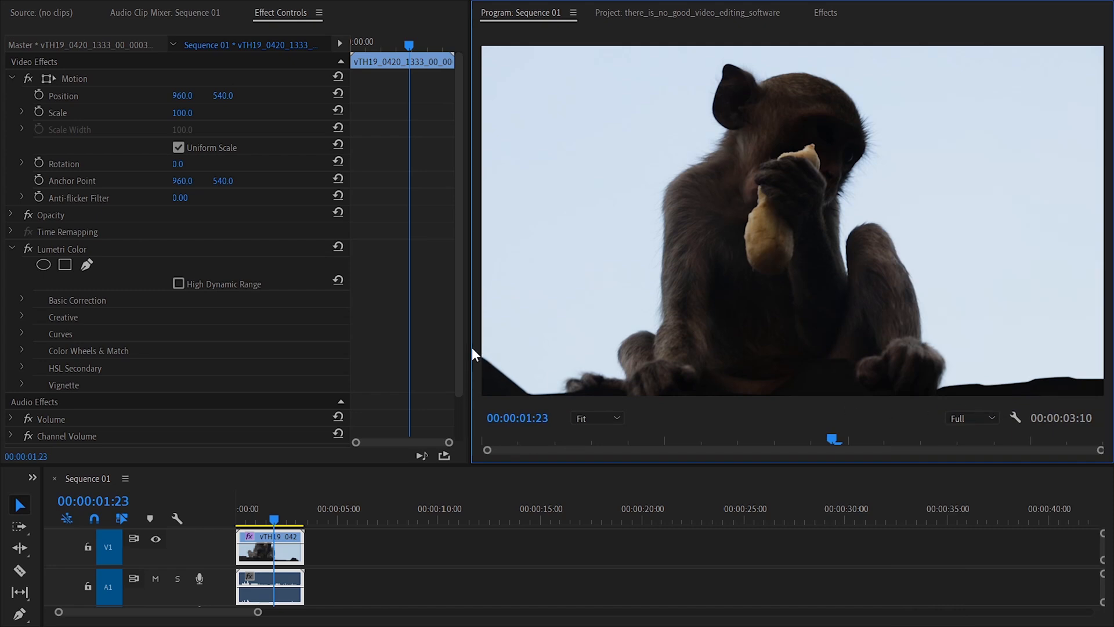
drag(469, 354, 426, 354)
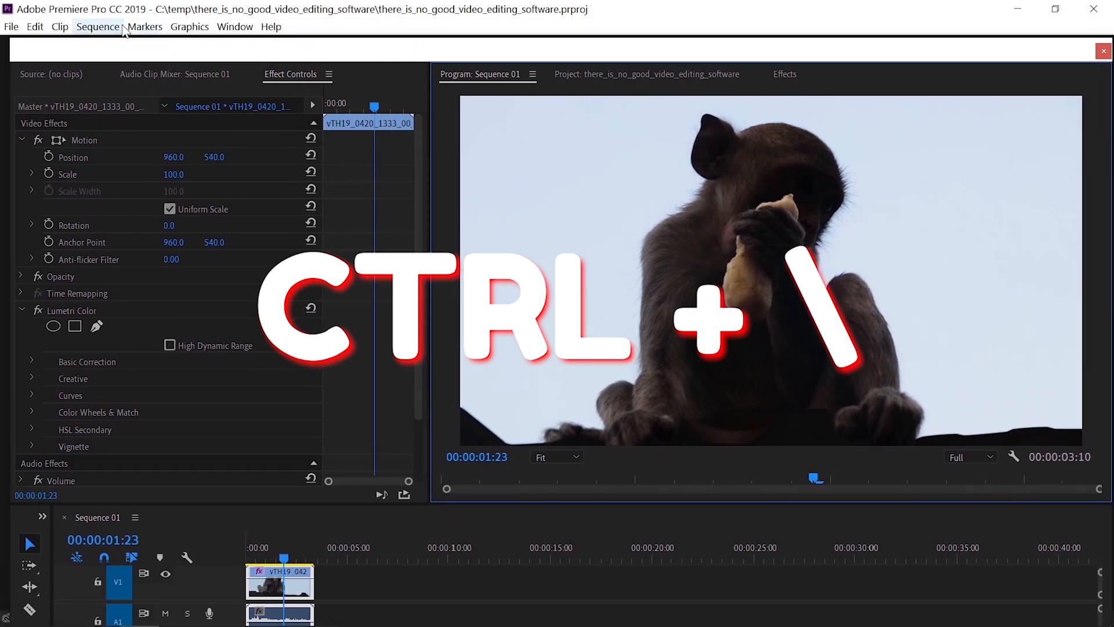
Step: Render the sequence's In-to-Out range from the Sequence menu
click(98, 26)
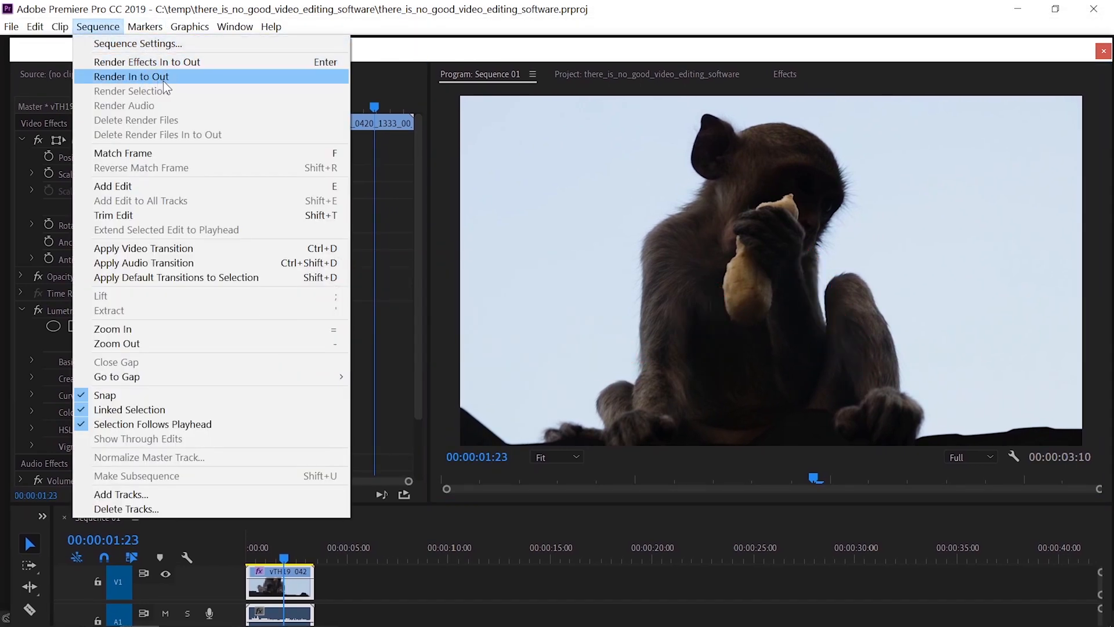
click(132, 77)
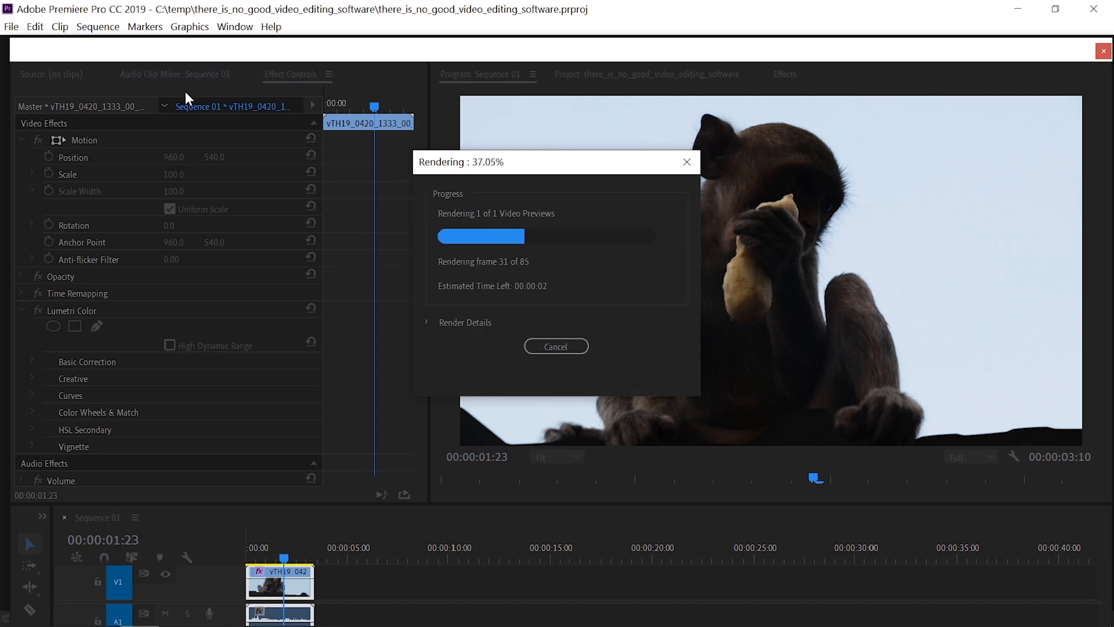